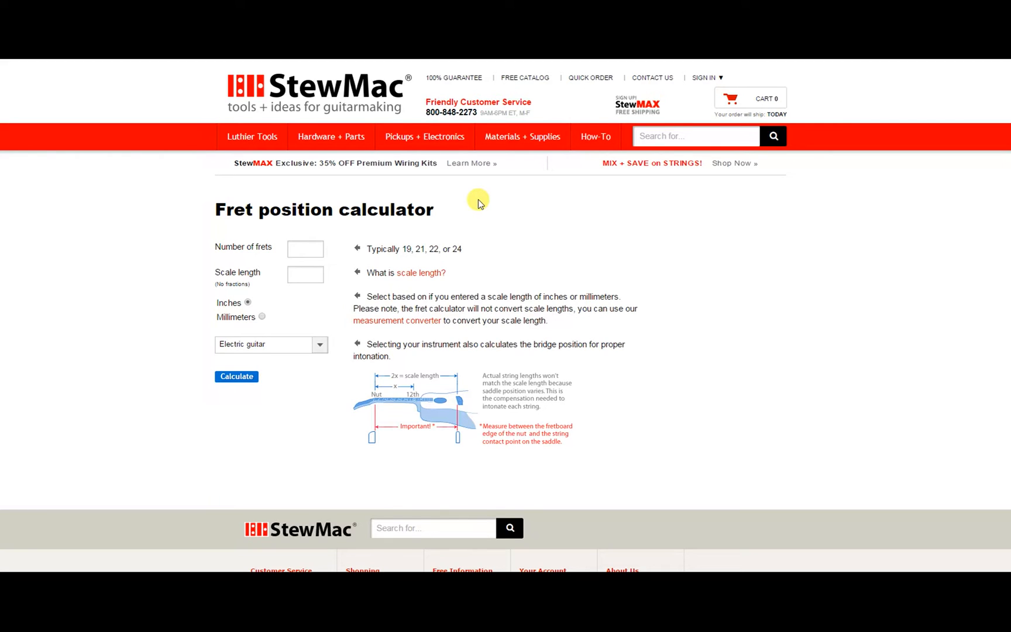
mouse_move(309, 502)
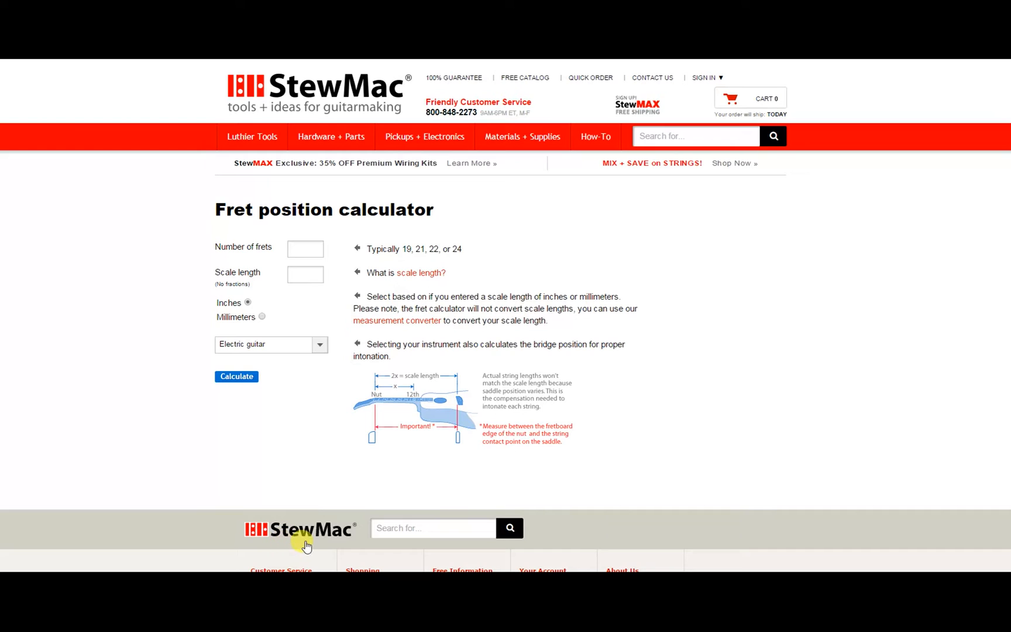
mouse_move(393, 497)
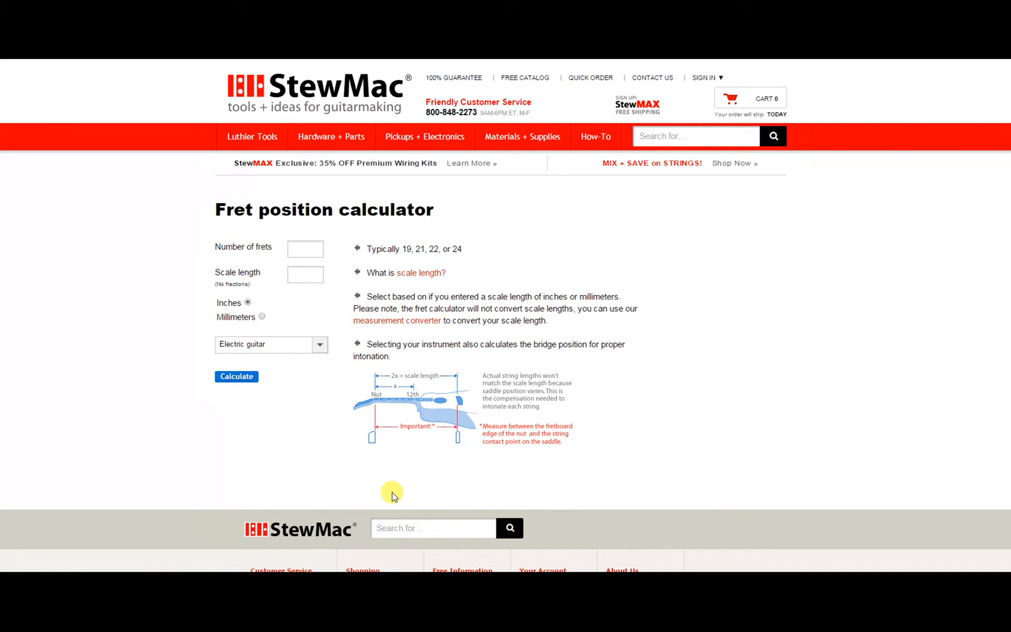
mouse_move(316, 217)
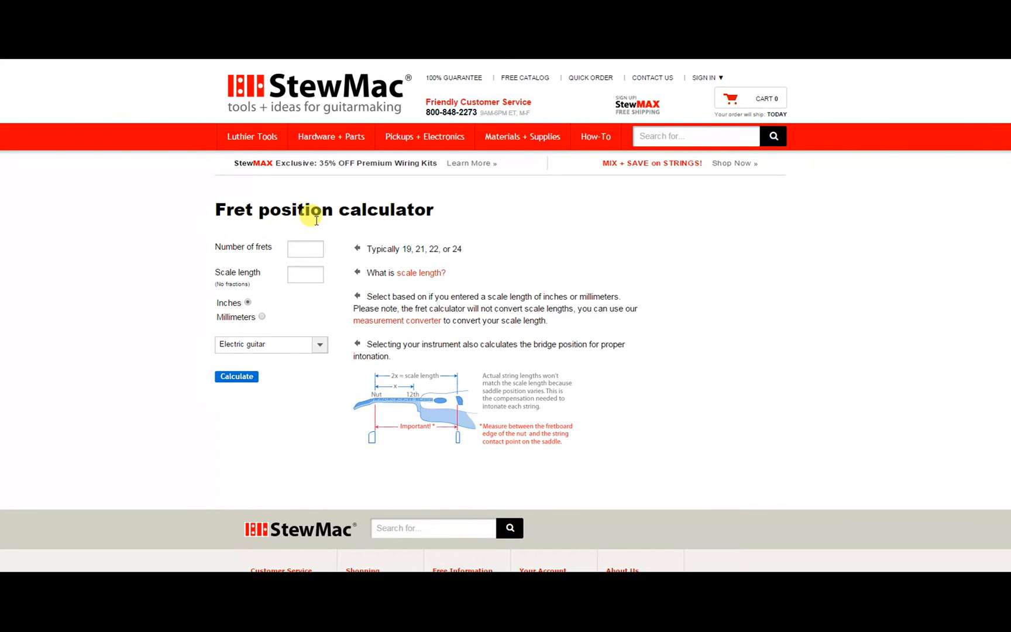
Enter a 660 scale length and 23 frets in the calculator form
left_click(304, 250)
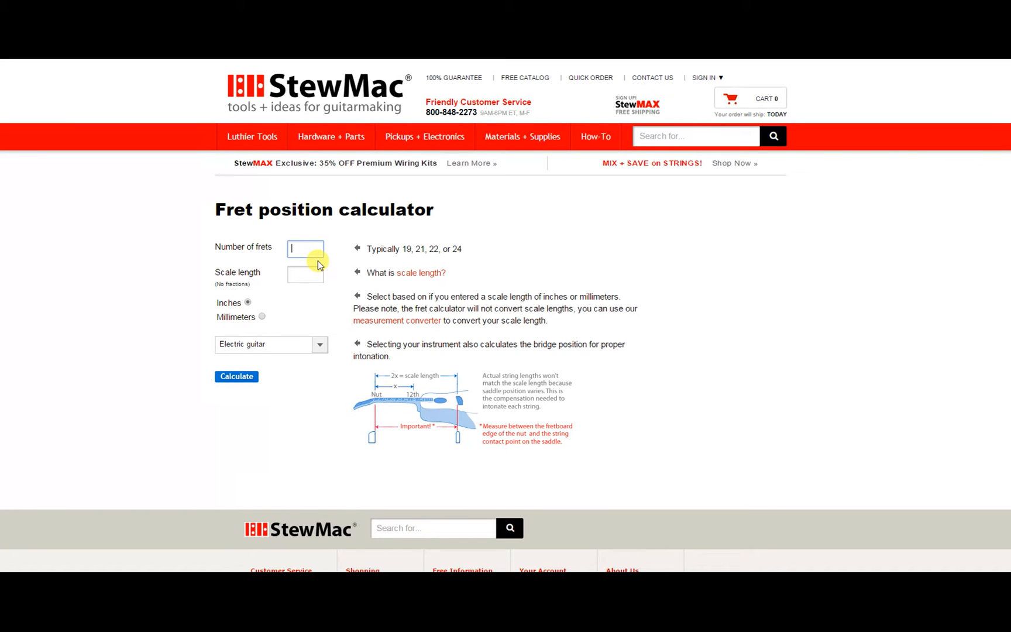
type("66")
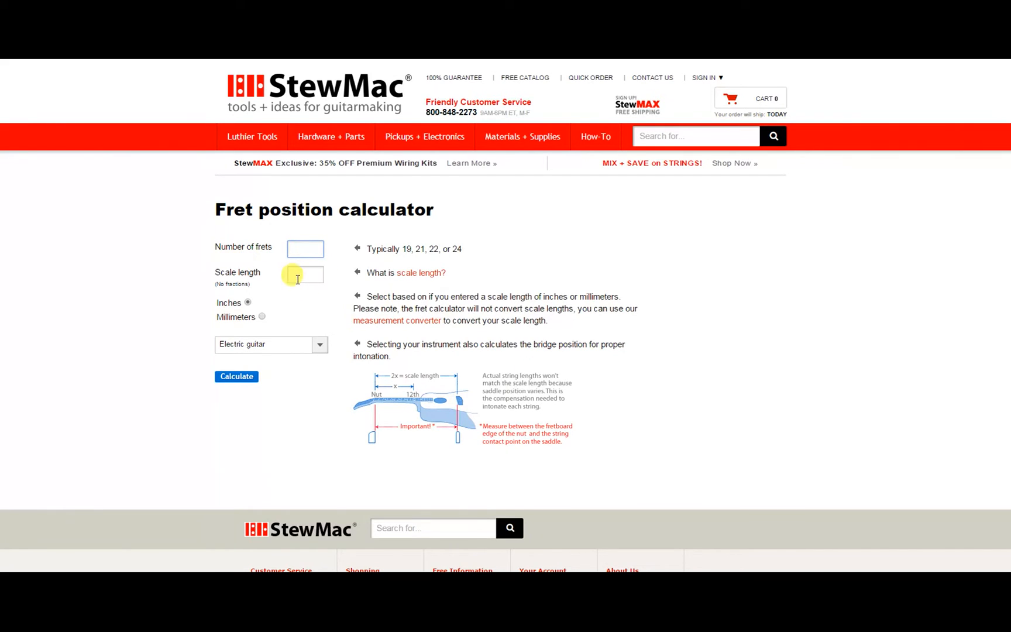
type("680")
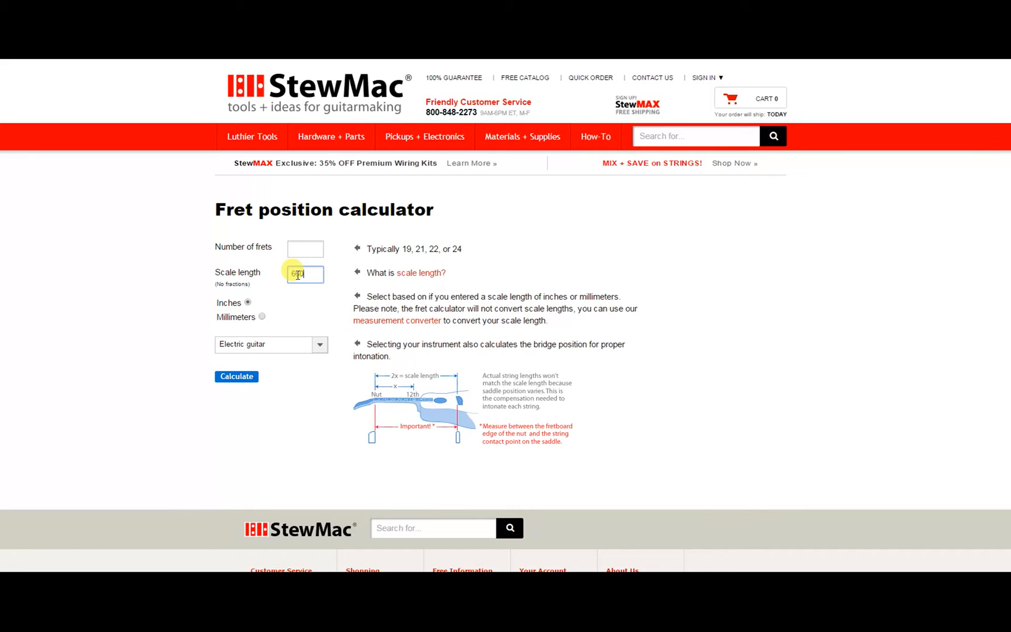
left_click(305, 250)
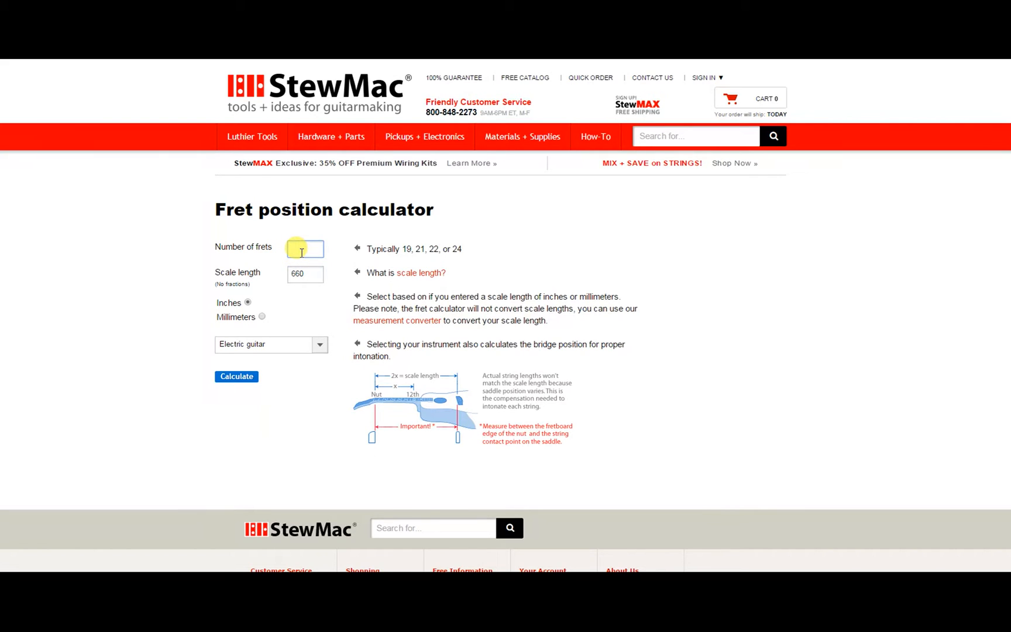
type("2")
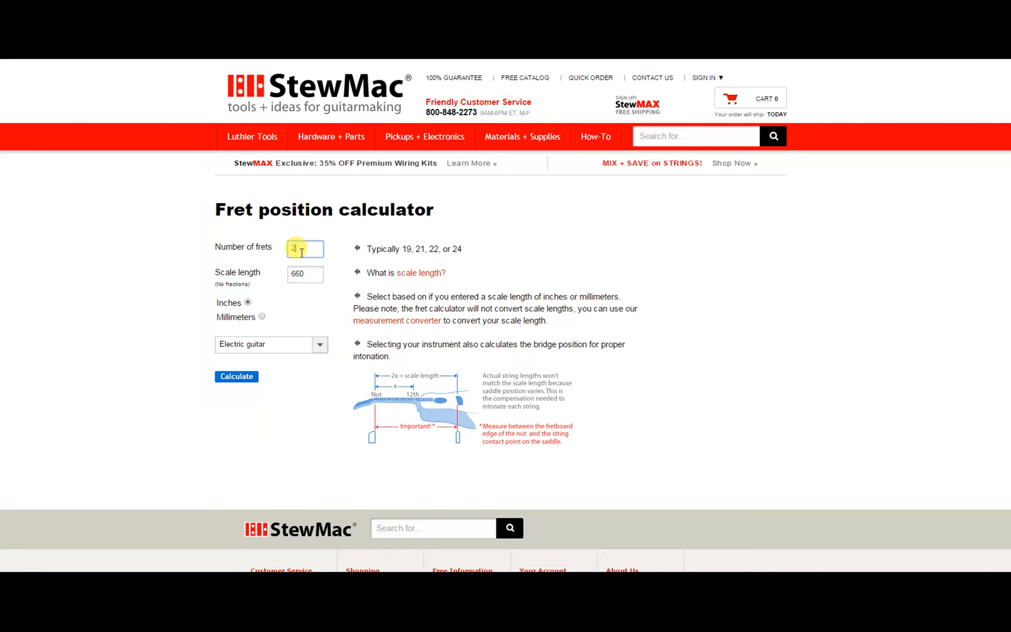
type("3")
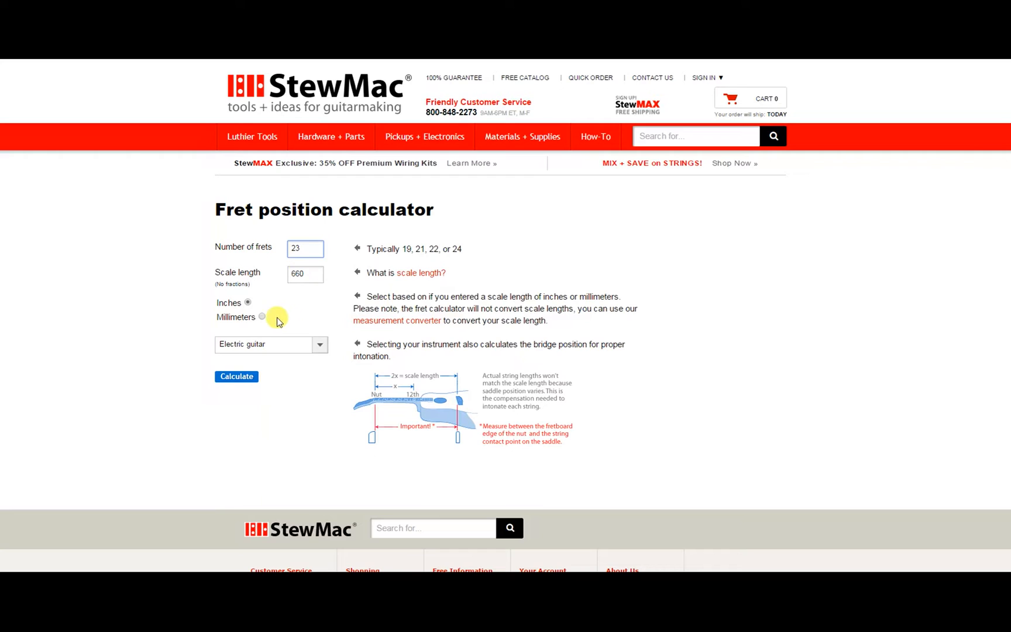
Set the units to millimetres and keep Electric guitar as the instrument type
left_click(262, 316)
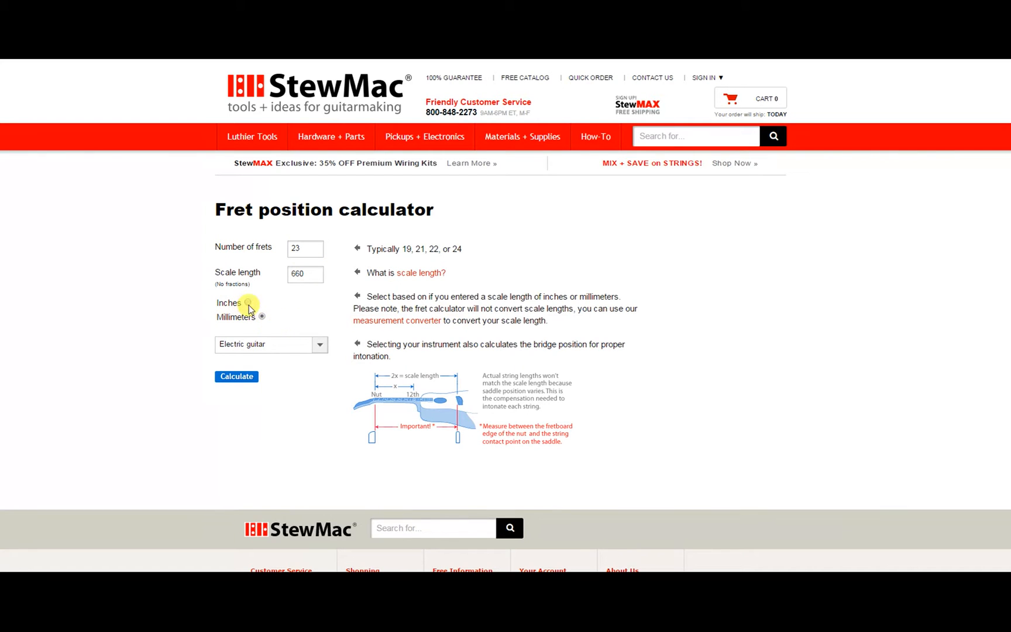
left_click(262, 316)
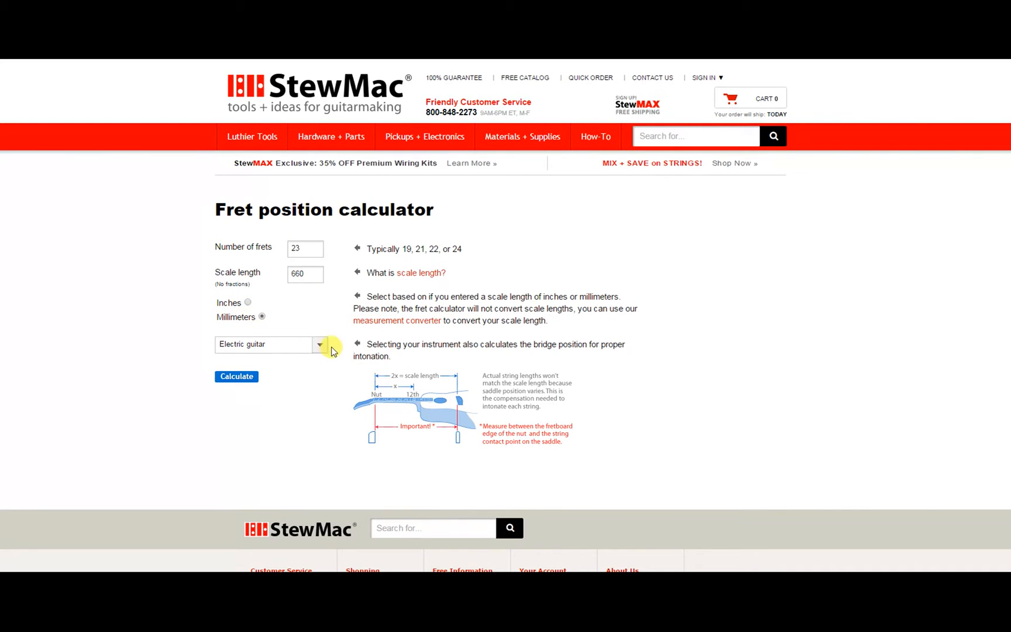
left_click(320, 344)
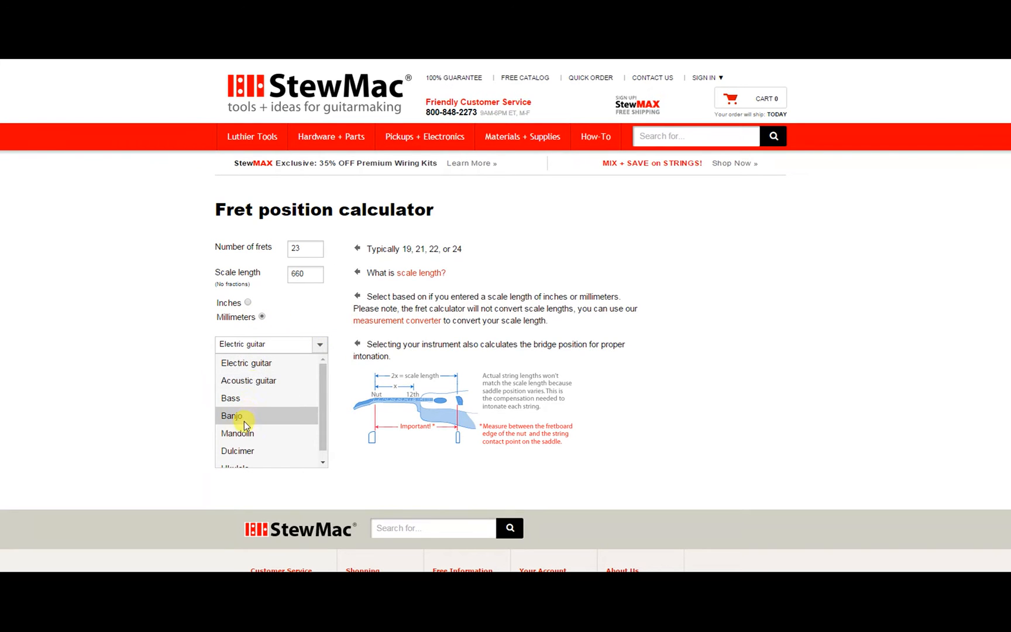
mouse_move(284, 444)
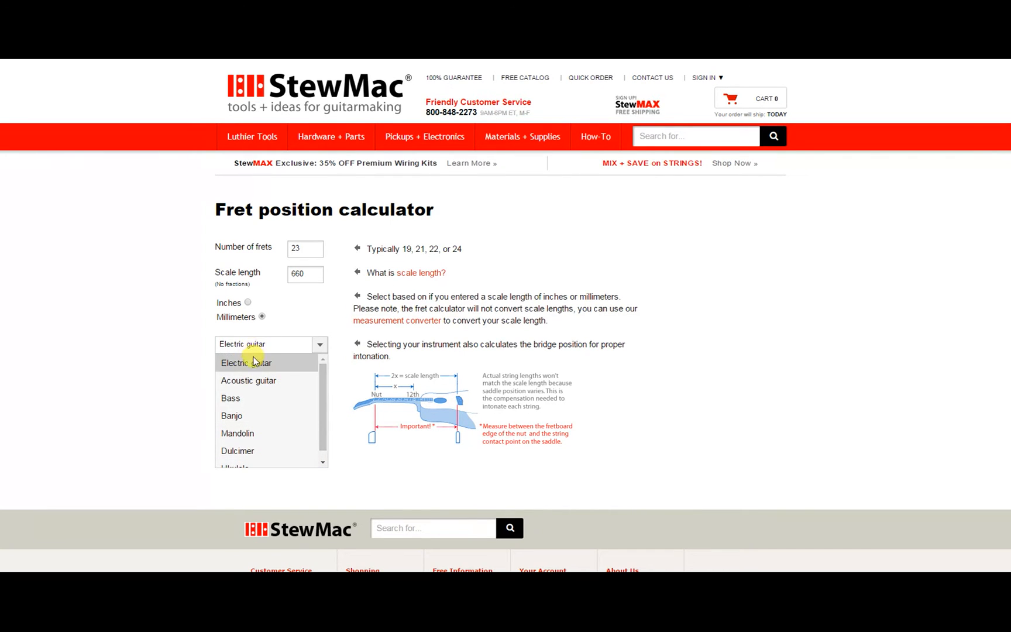
left_click(246, 363)
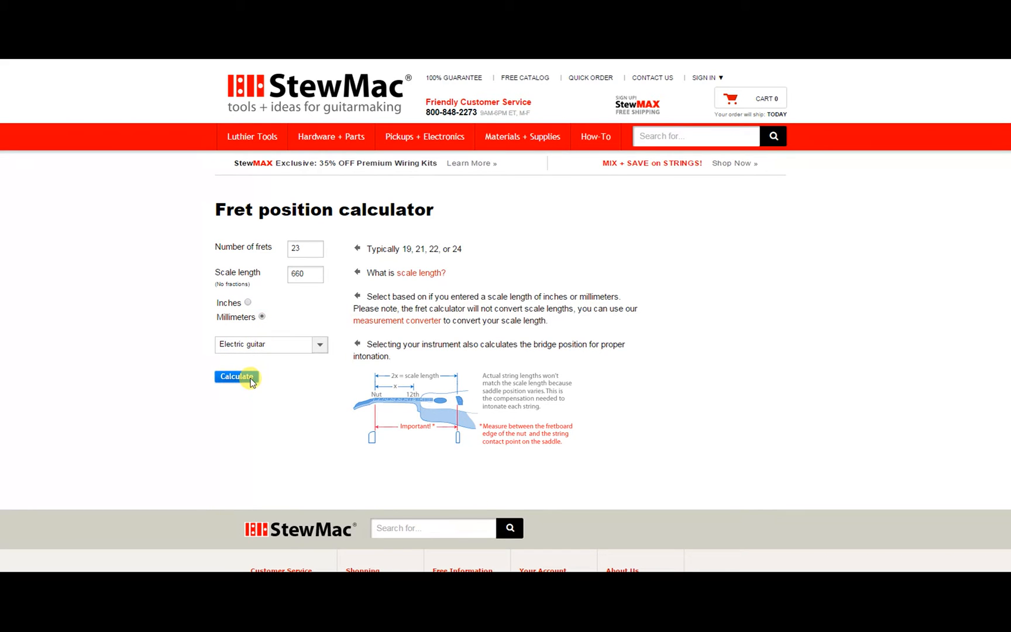
Calculate and reveal the fret distance table for the 660 mm, 23-fret scale
left_click(237, 376)
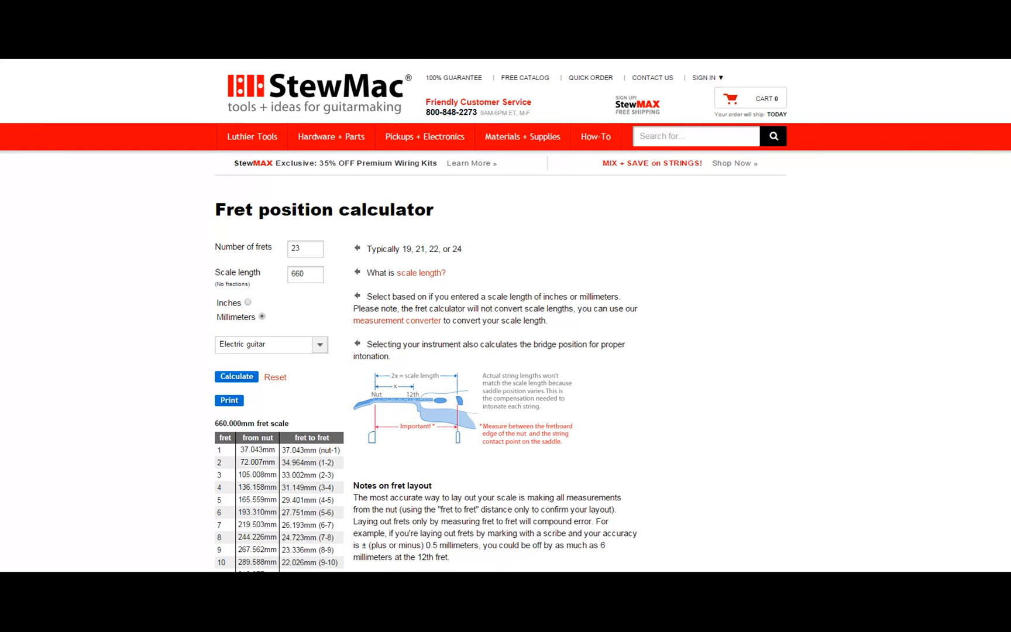
scroll("down", 3)
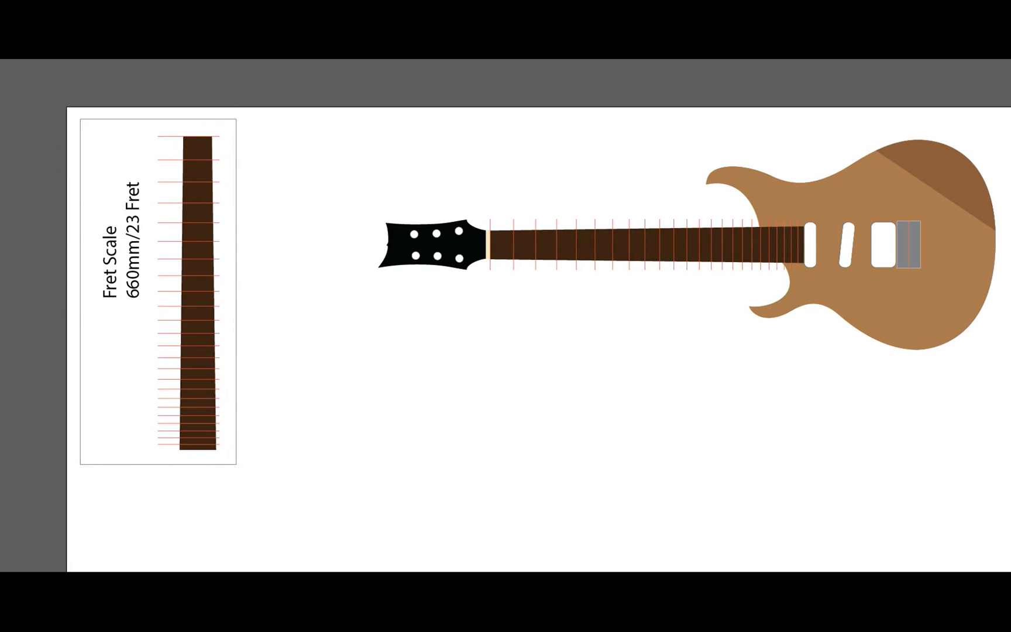
Paste the fret table screenshot onto the artboard beside the 660mm/23 Fret Scale template
left_click(167, 143)
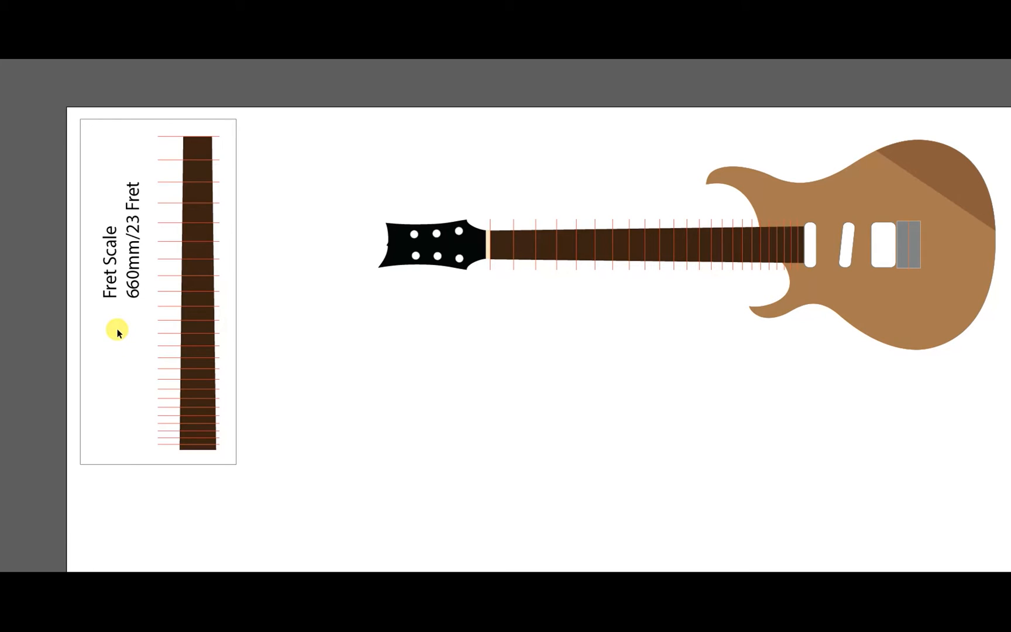
mouse_move(151, 398)
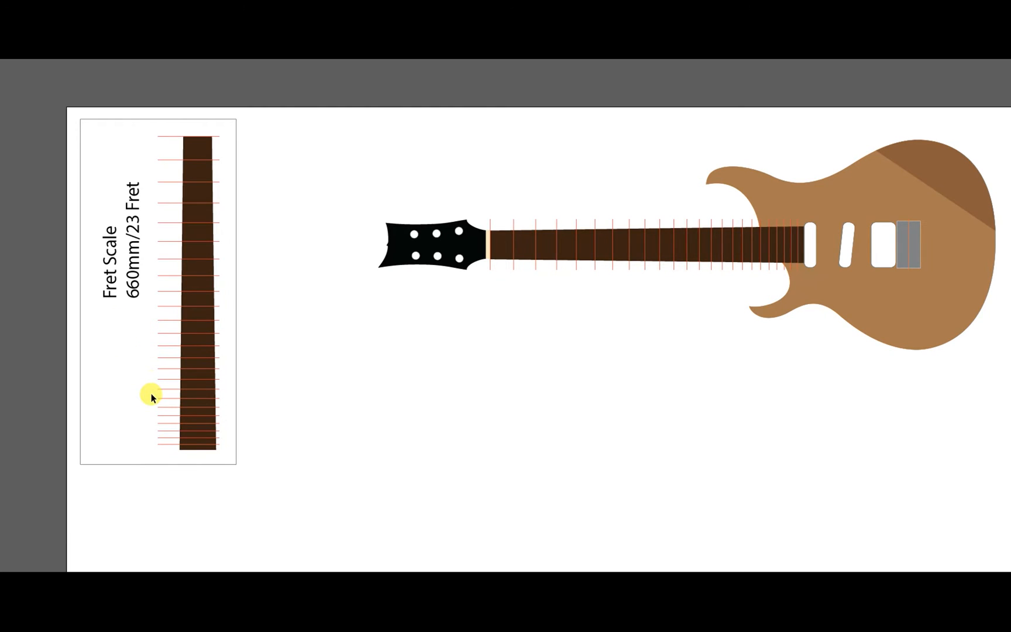
mouse_move(508, 306)
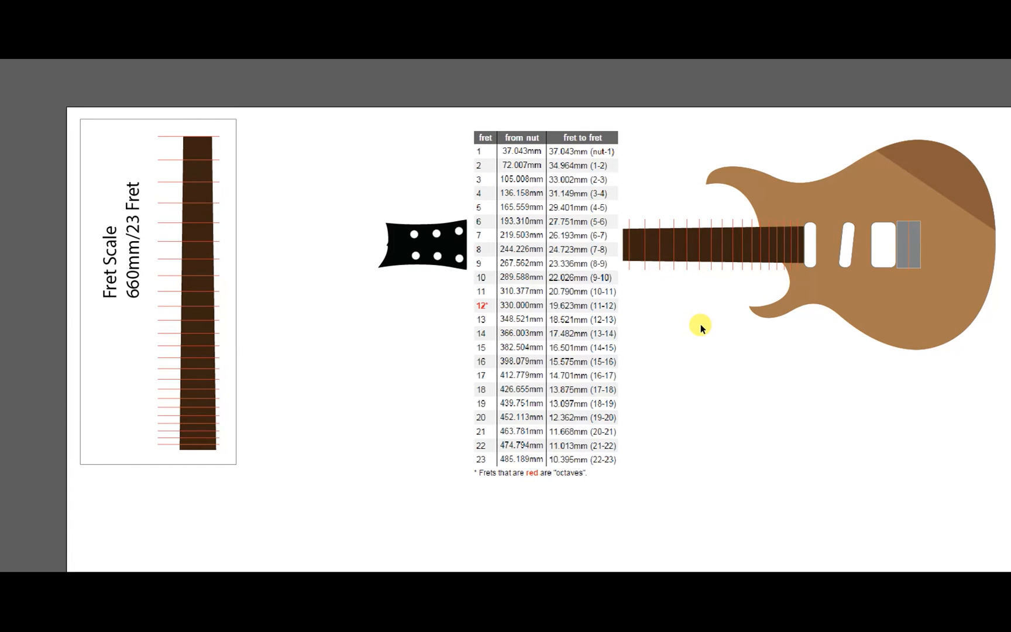
mouse_move(659, 312)
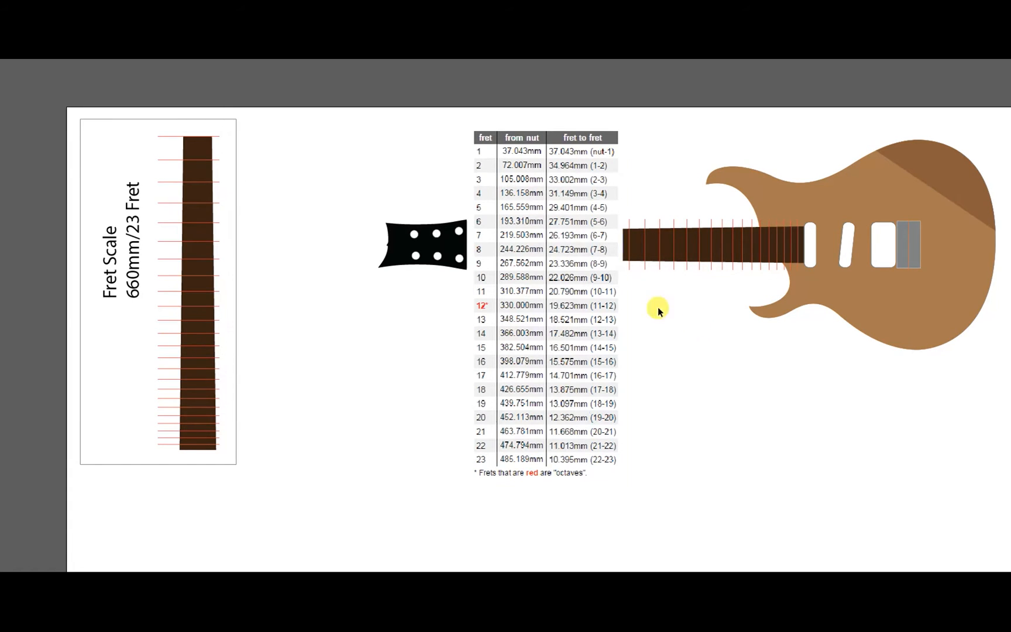
mouse_move(346, 205)
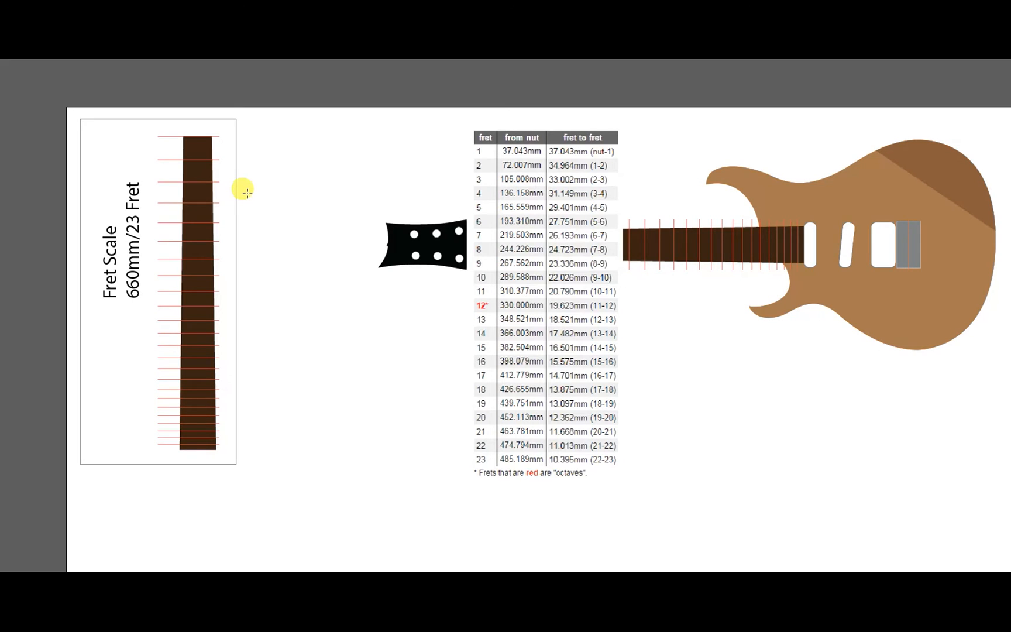
mouse_move(264, 168)
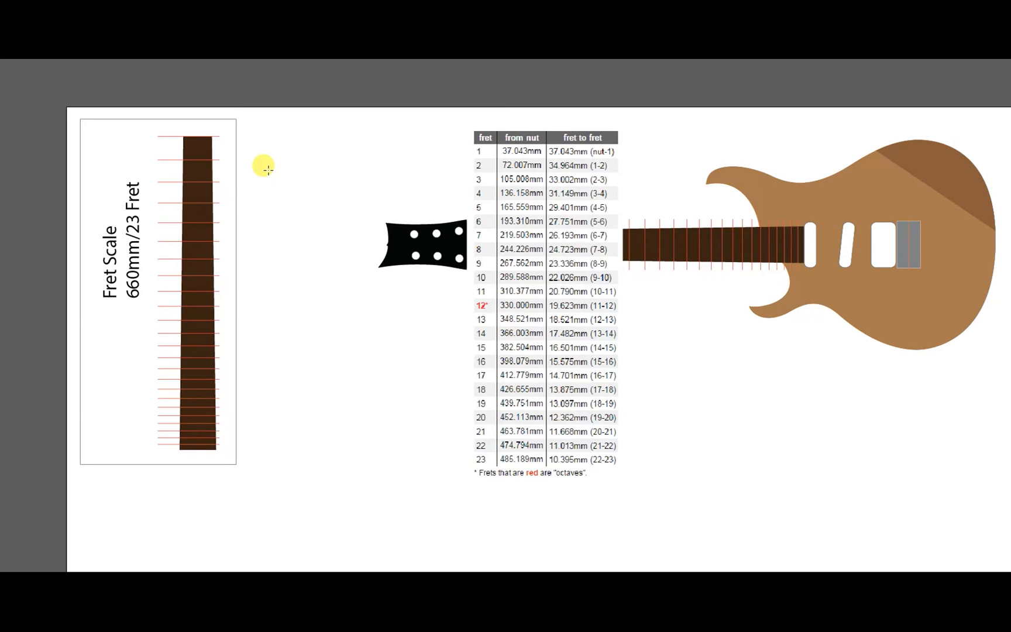
Draw short red lines beside the template top and move one up to the page's top edge as the zero line
left_click_drag(269, 172, 328, 179)
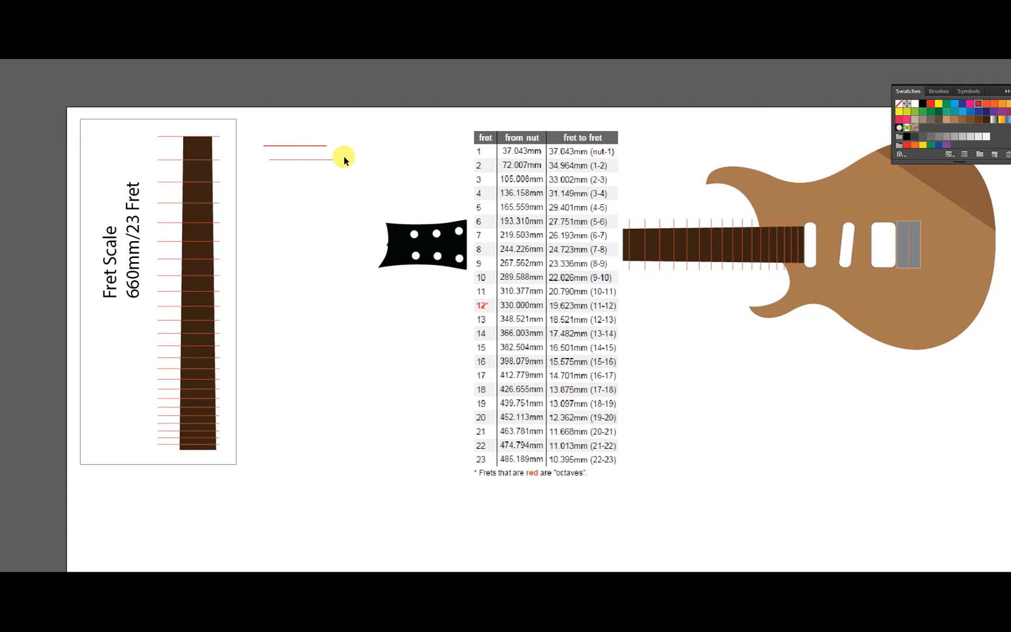
left_click_drag(346, 159, 292, 132)
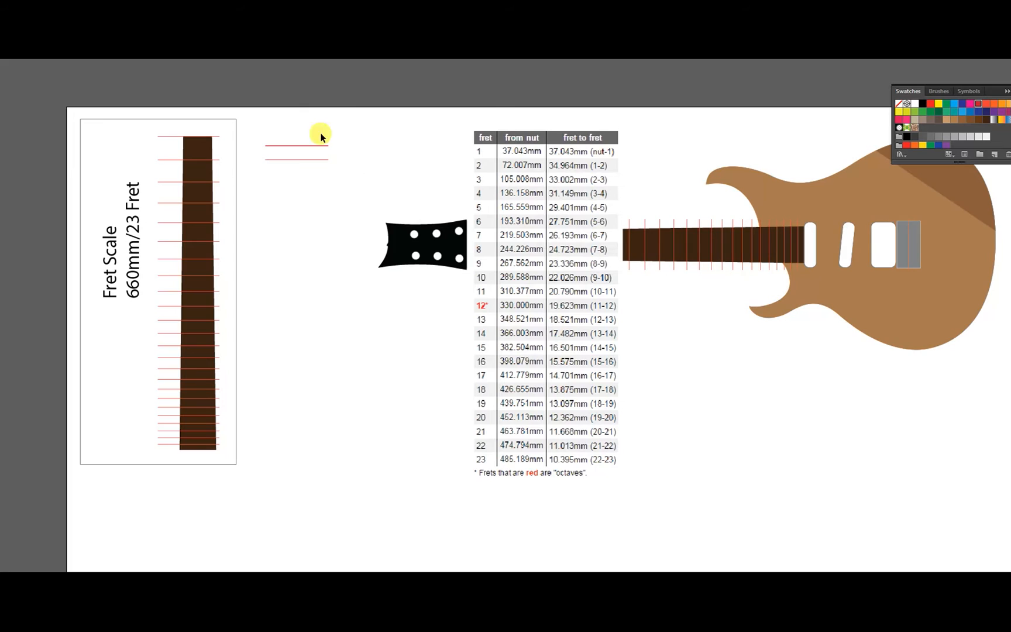
left_click(296, 146)
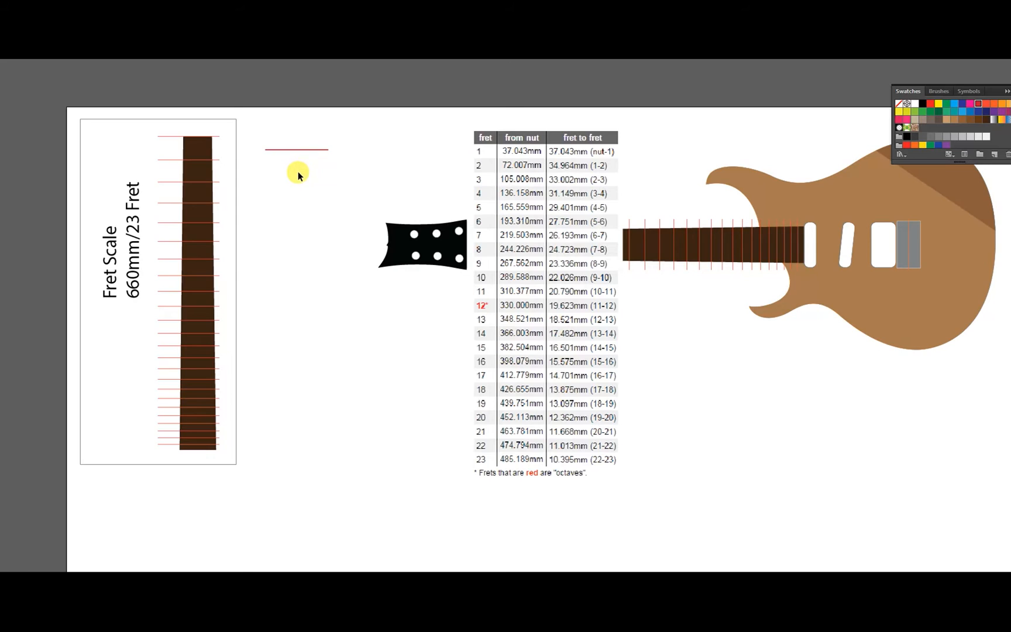
mouse_move(293, 103)
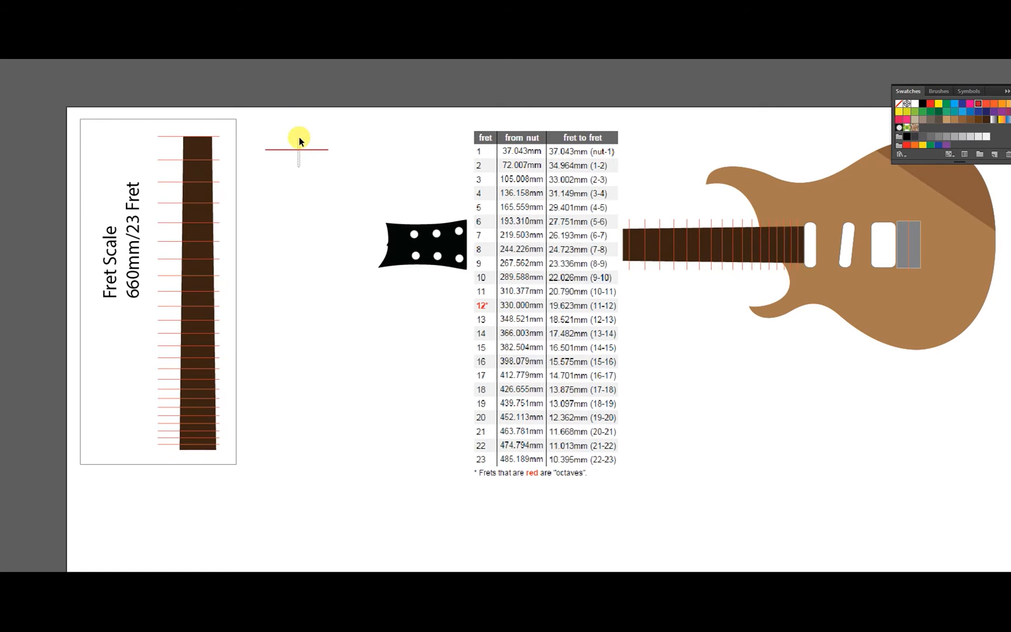
left_click_drag(296, 150, 304, 116)
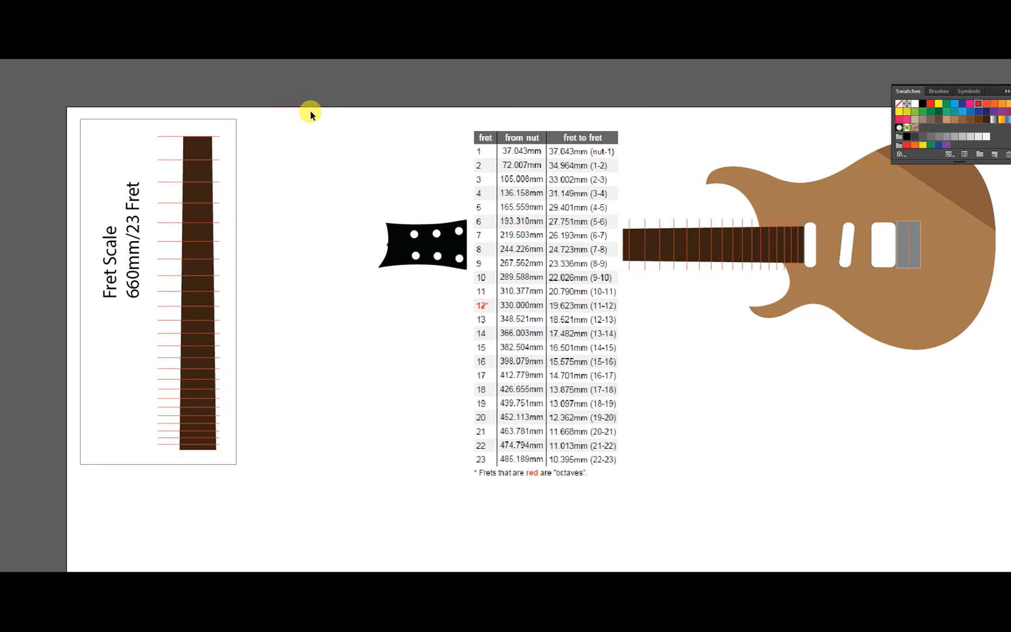
mouse_move(254, 124)
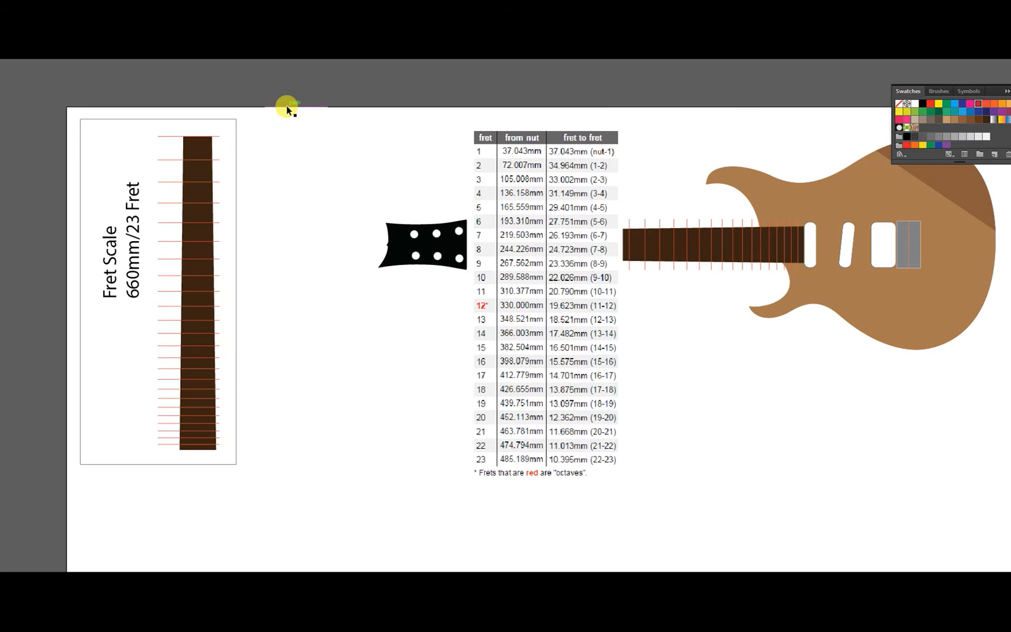
left_click(296, 109)
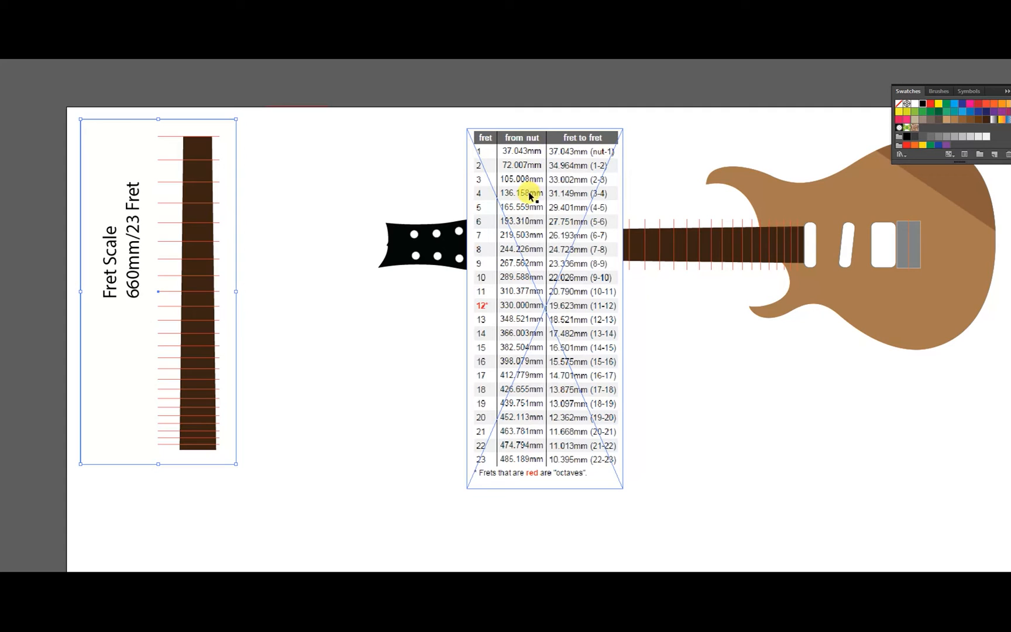
mouse_move(516, 389)
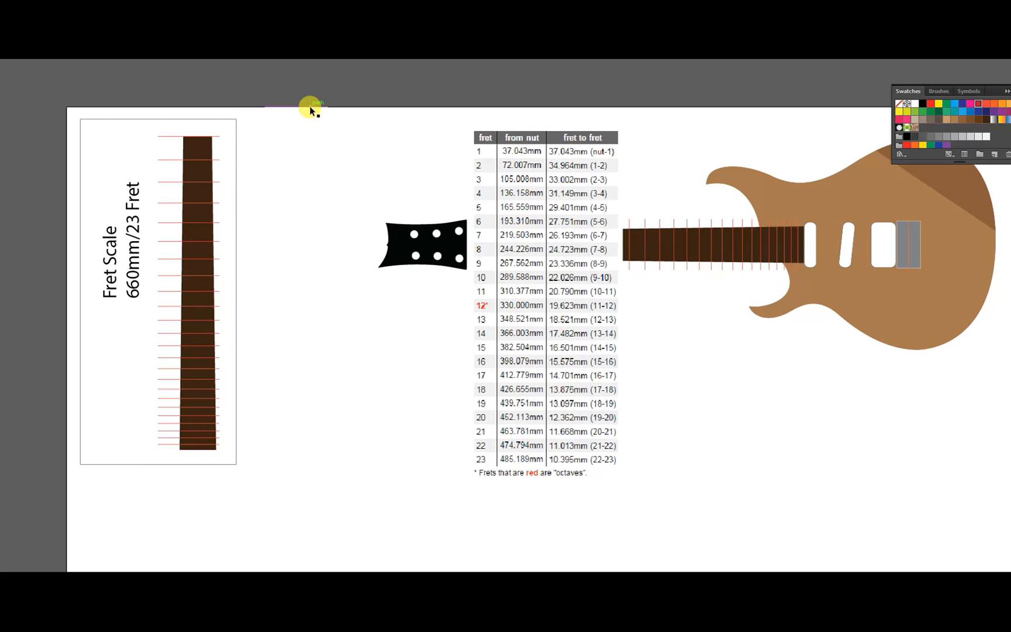
left_click(309, 109)
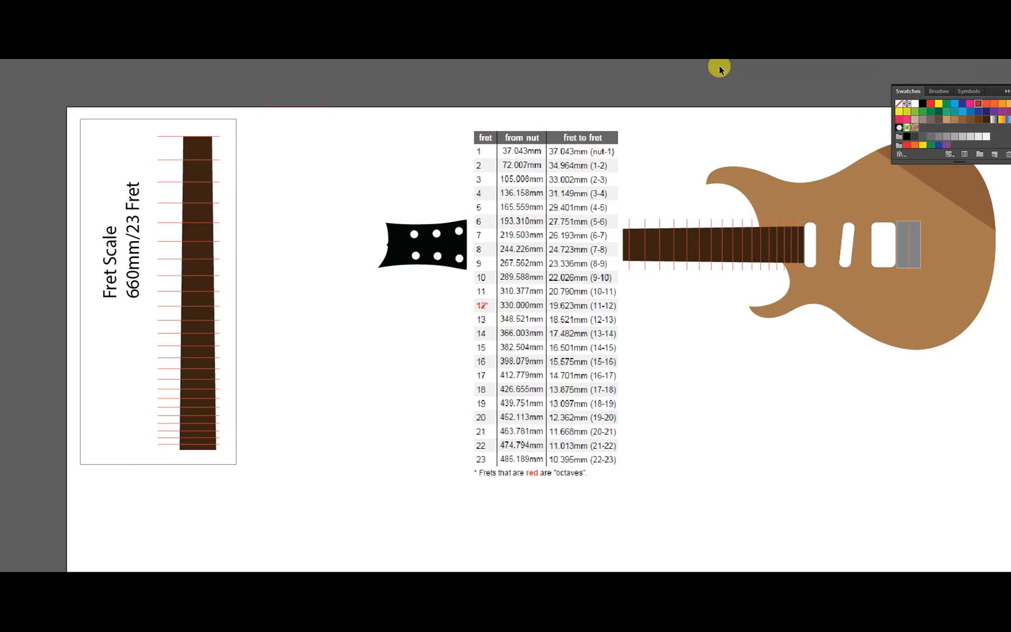
mouse_move(332, 110)
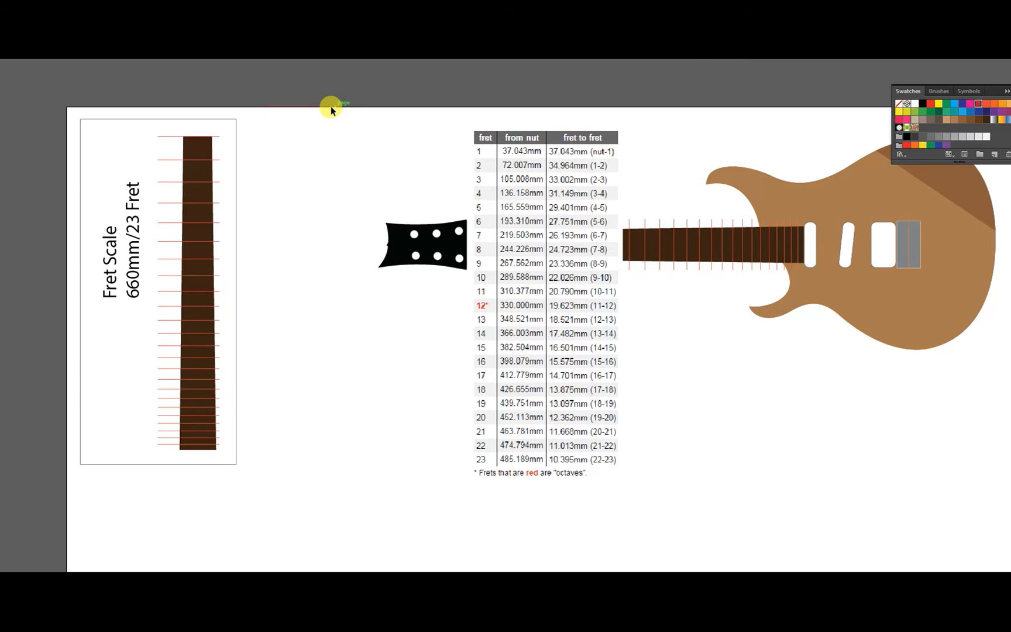
left_click(331, 110)
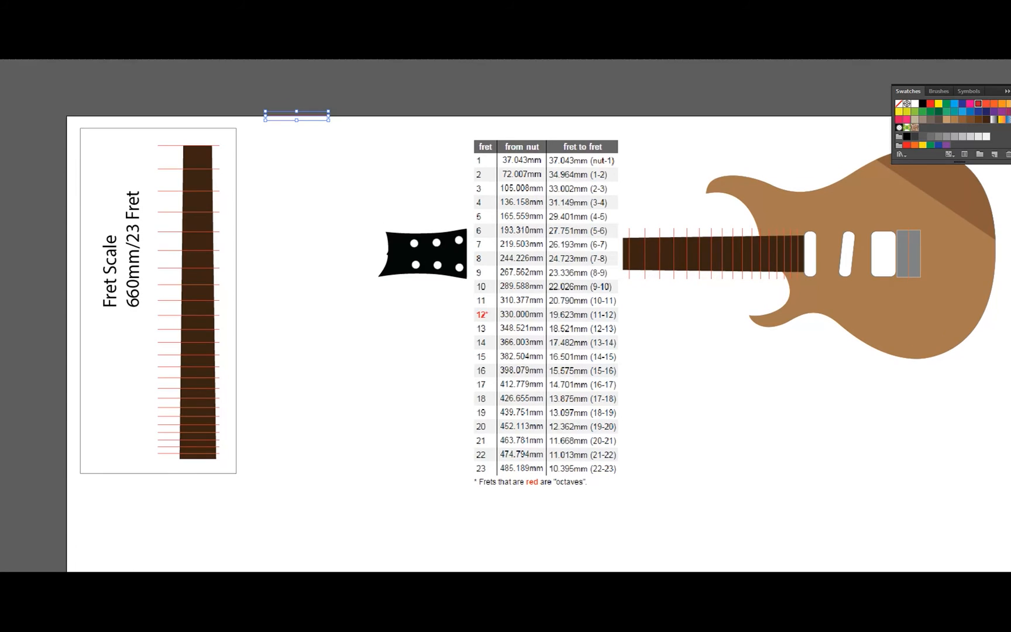
mouse_move(327, 139)
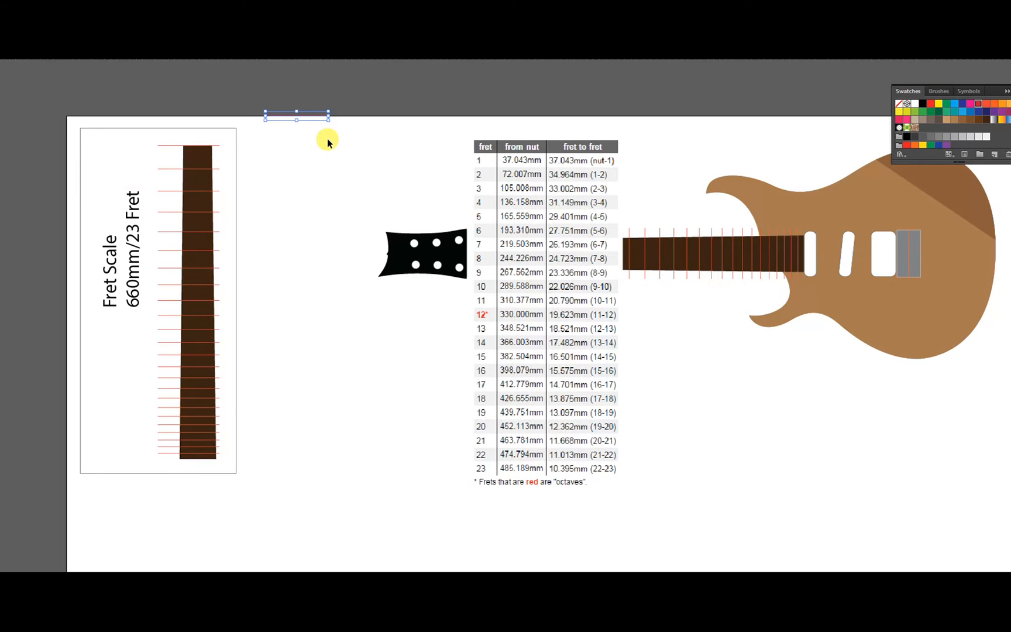
mouse_move(354, 123)
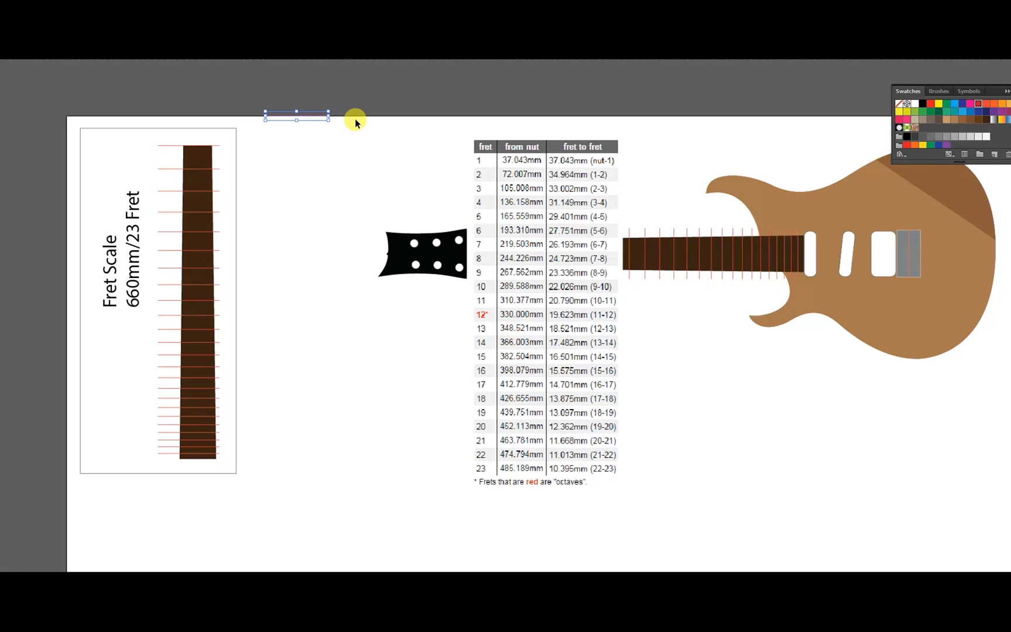
mouse_move(350, 116)
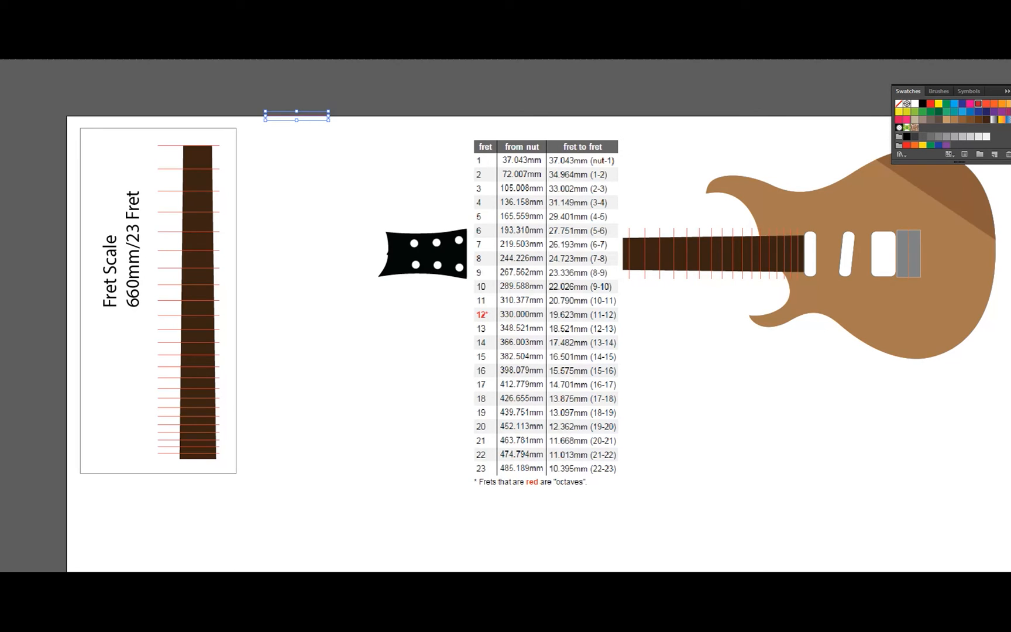
Copy the zero line a short distance downward to start the spaced reference lines
left_click_drag(298, 117, 297, 138)
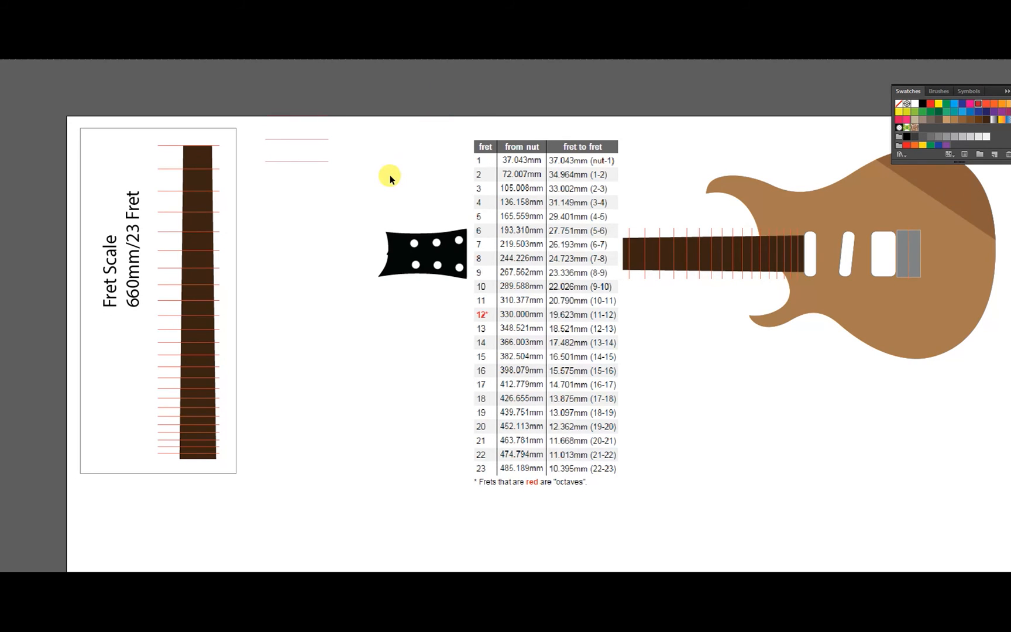
mouse_move(361, 144)
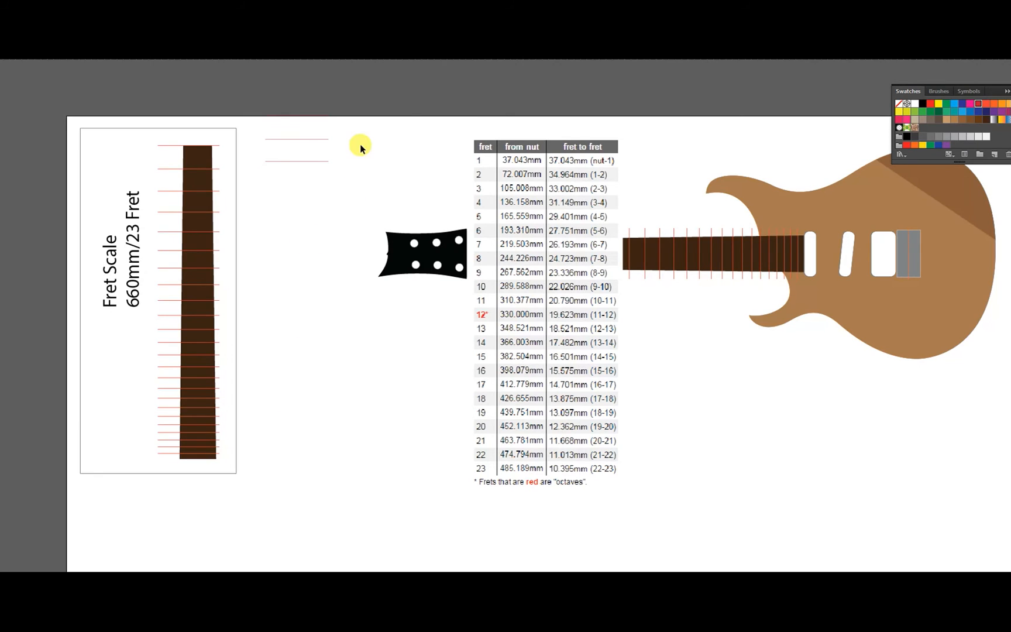
mouse_move(299, 312)
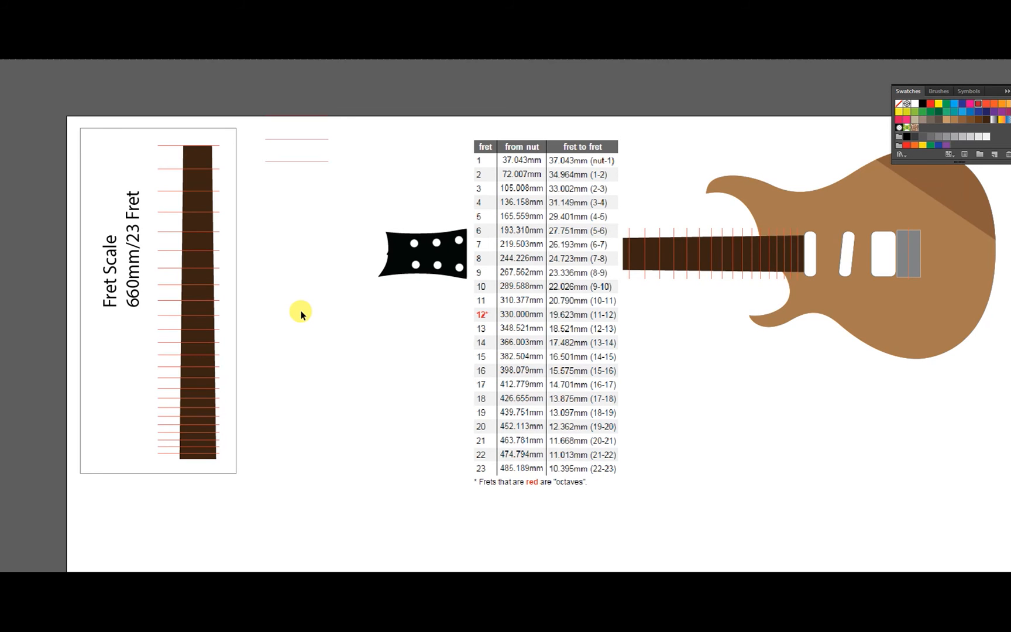
mouse_move(256, 216)
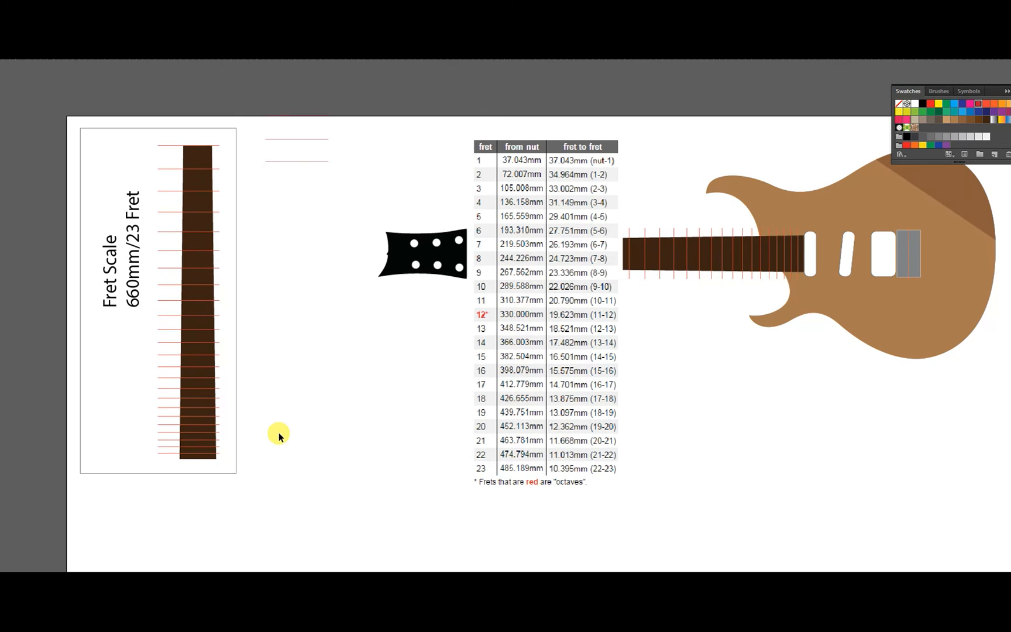
mouse_move(229, 213)
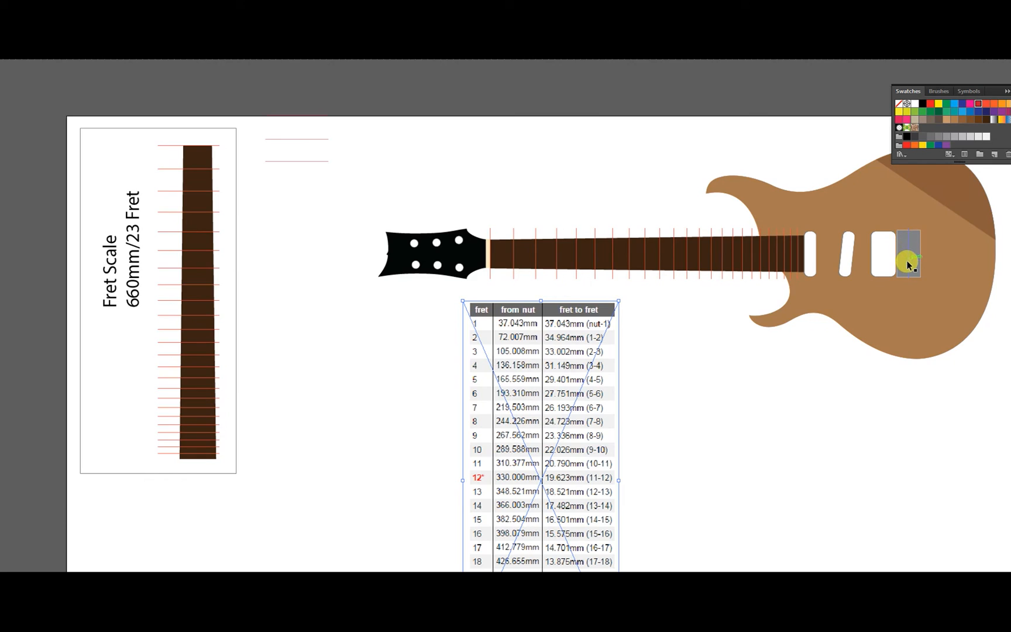
Drag the fret table beside the template and the guitar neck, then deselect it
left_click_drag(905, 264, 906, 232)
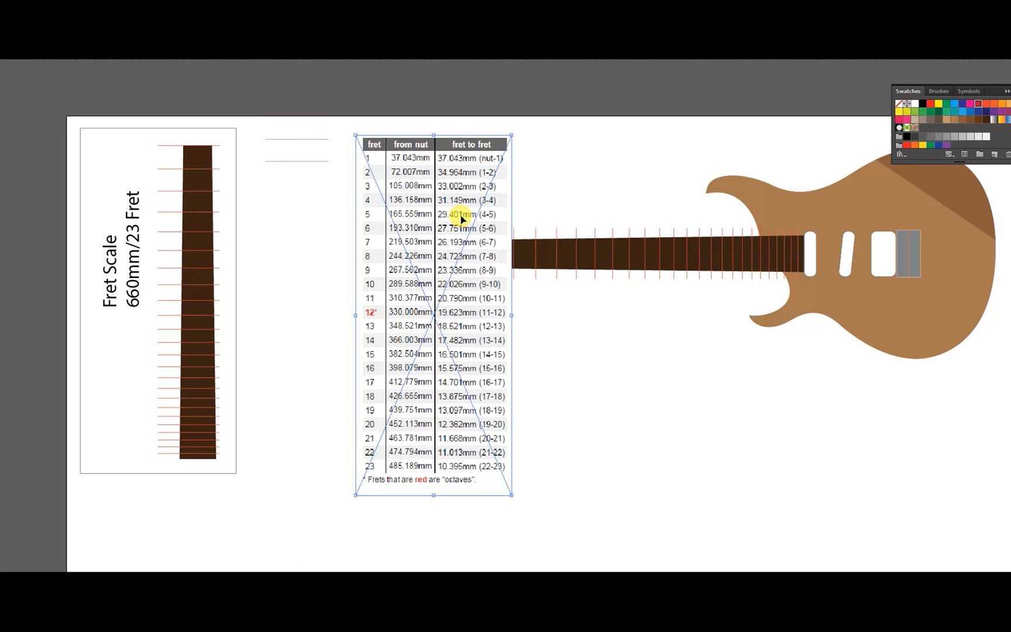
mouse_move(514, 134)
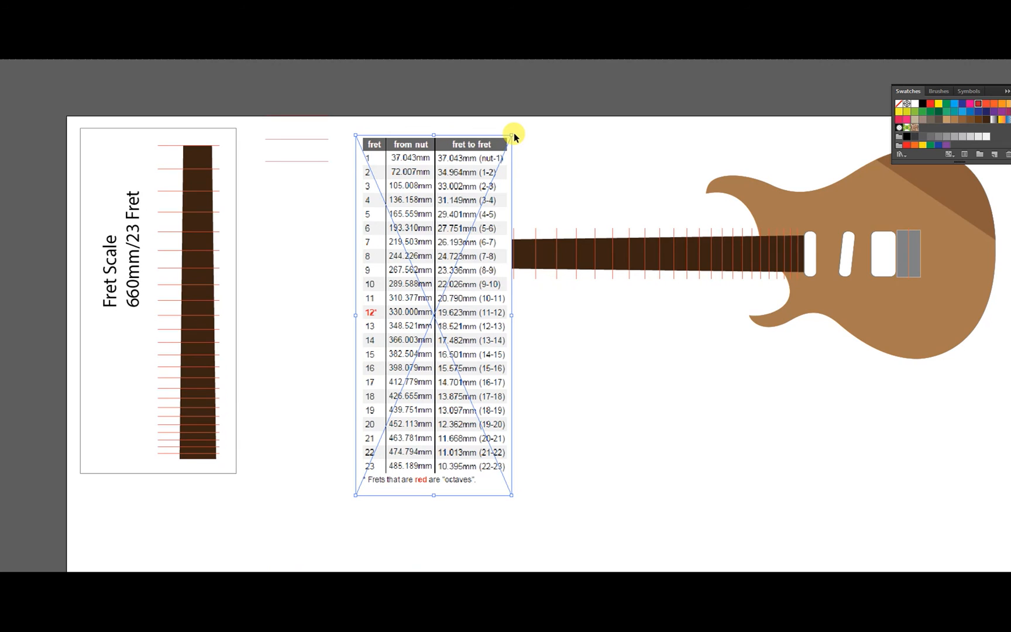
mouse_move(314, 198)
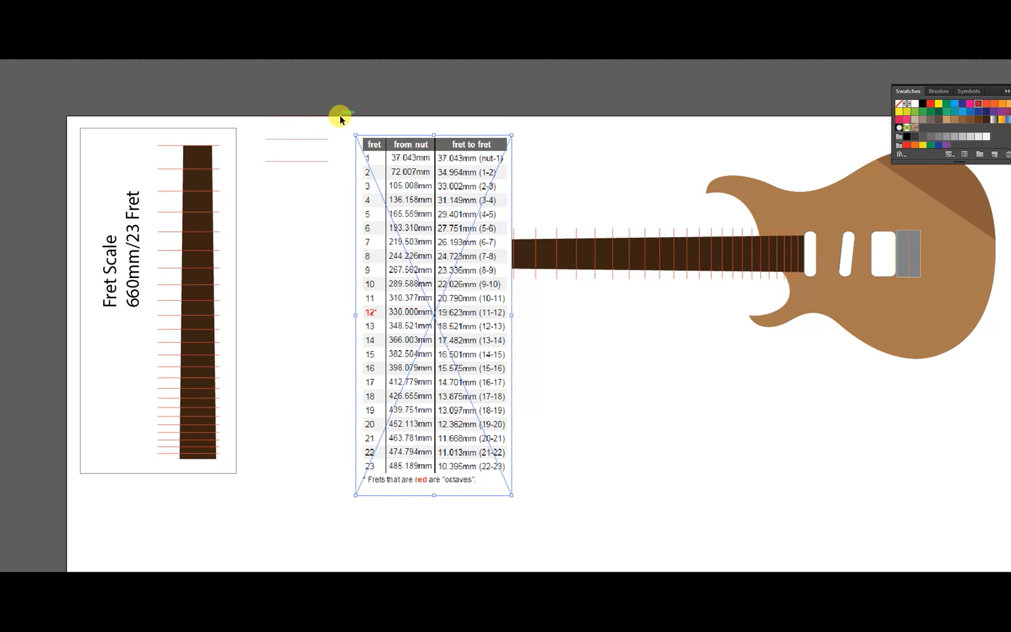
mouse_move(428, 107)
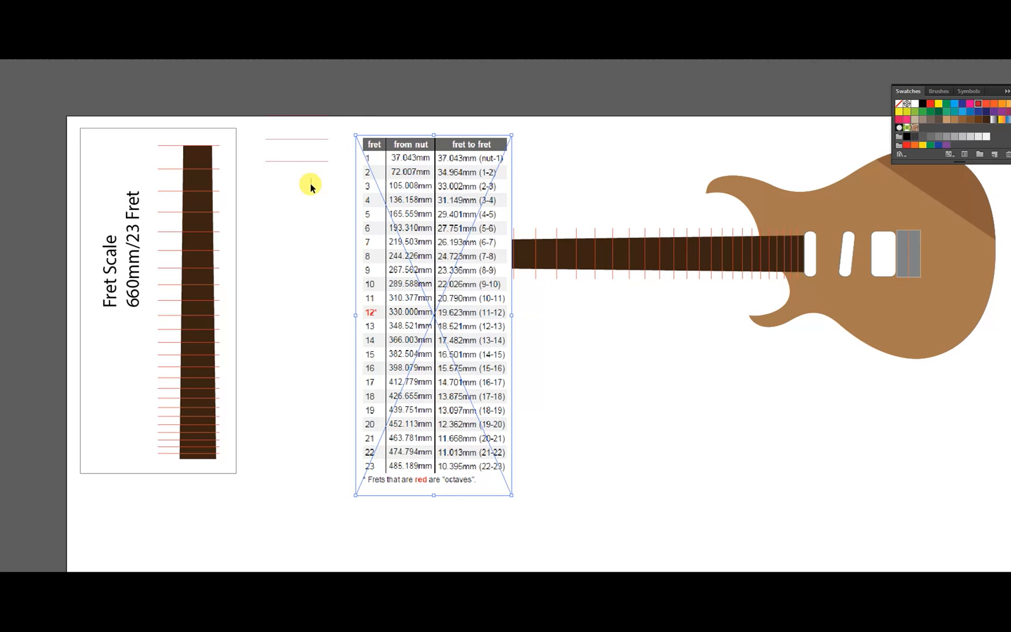
left_click(309, 185)
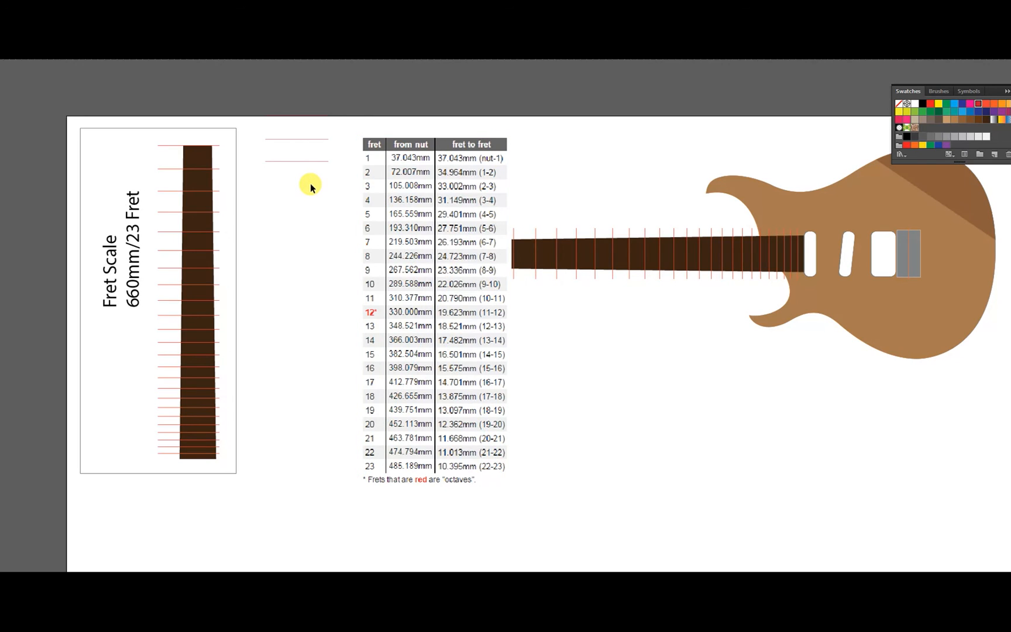